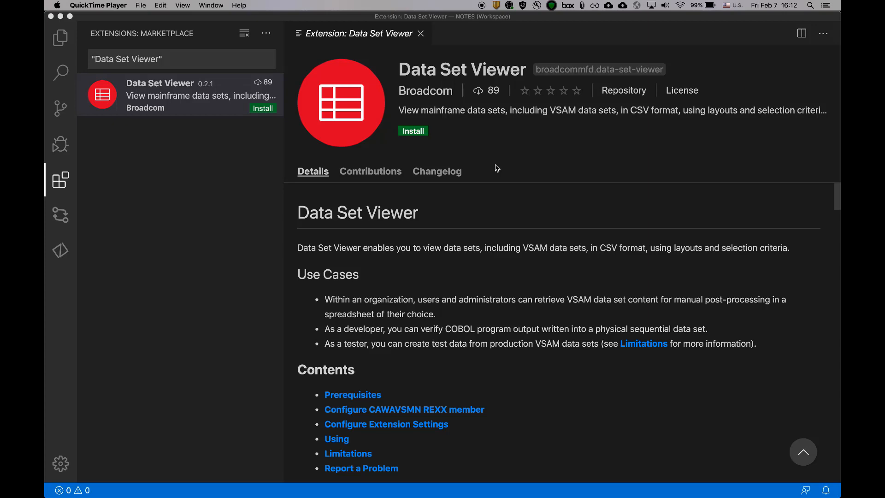
Scroll the Data Set Viewer Details tab down to its Prerequisites section.
scroll("down", 3)
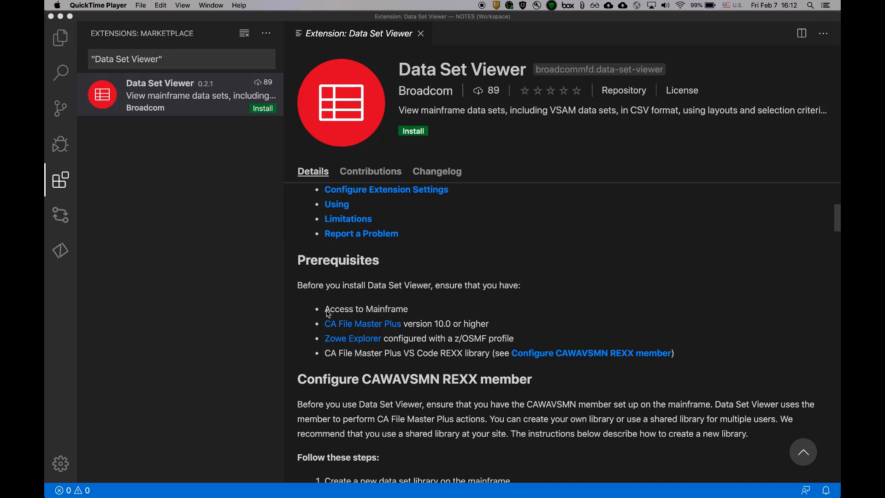
mouse_move(411, 313)
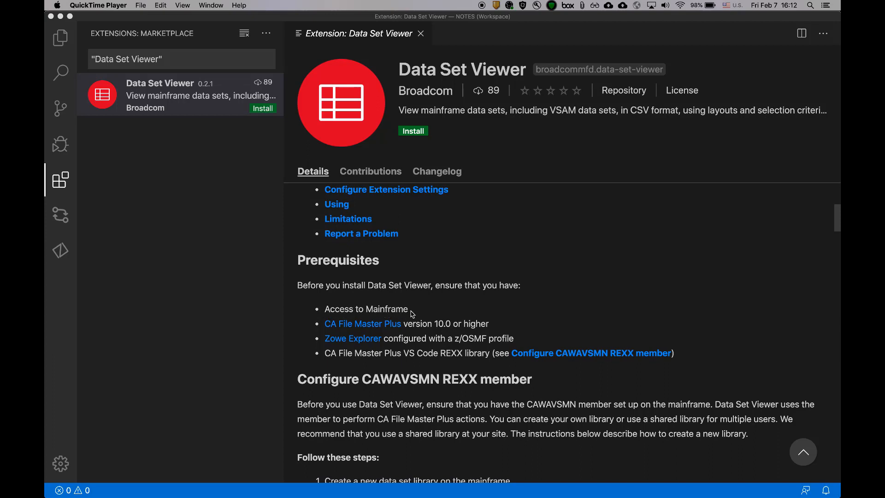
mouse_move(330, 332)
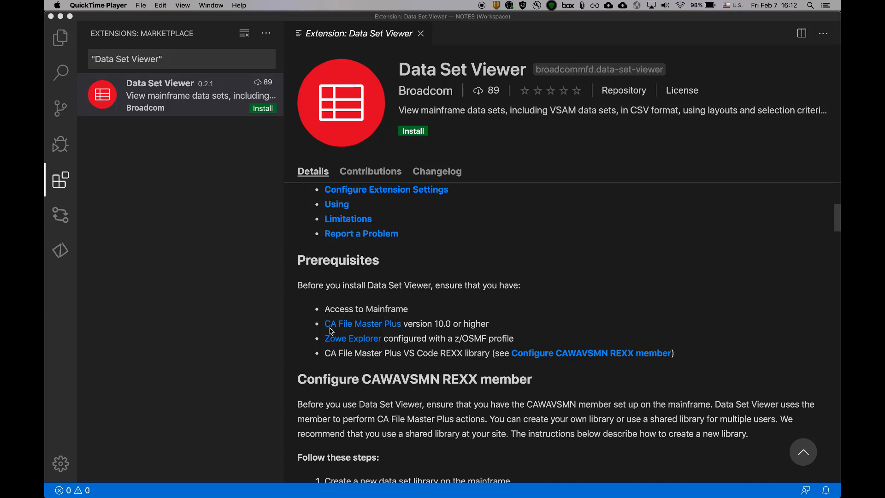
mouse_move(422, 332)
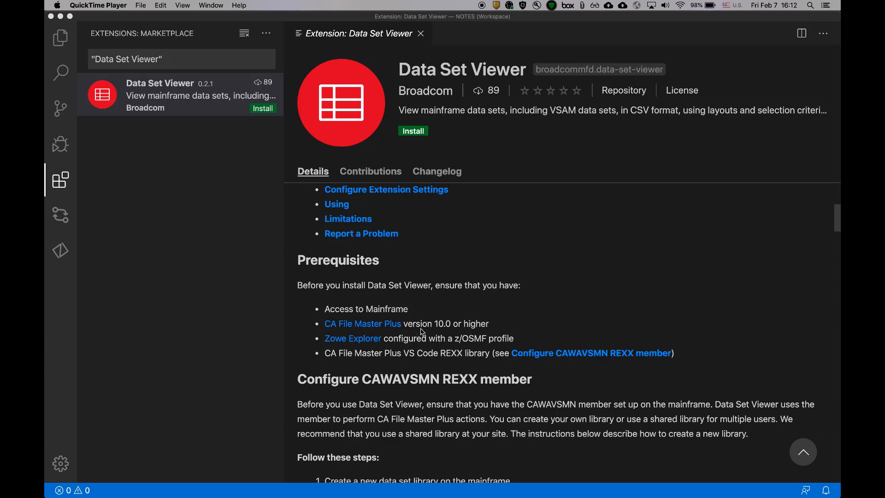
mouse_move(436, 327)
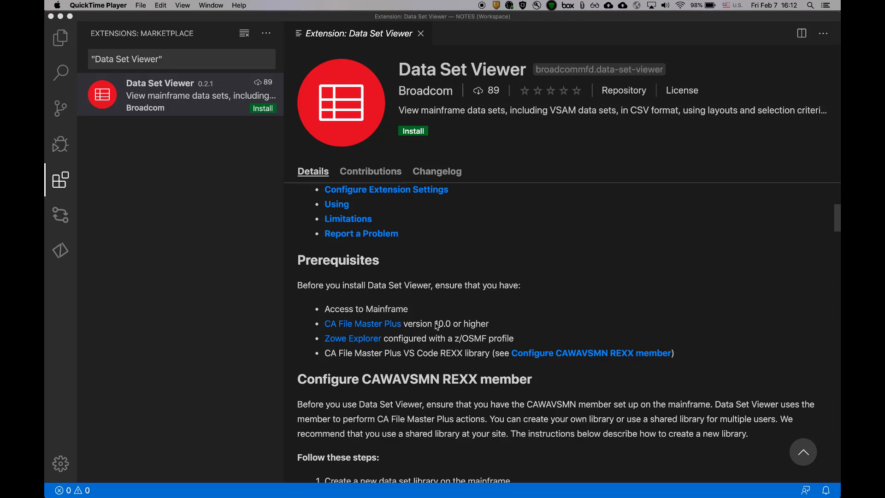
mouse_move(331, 343)
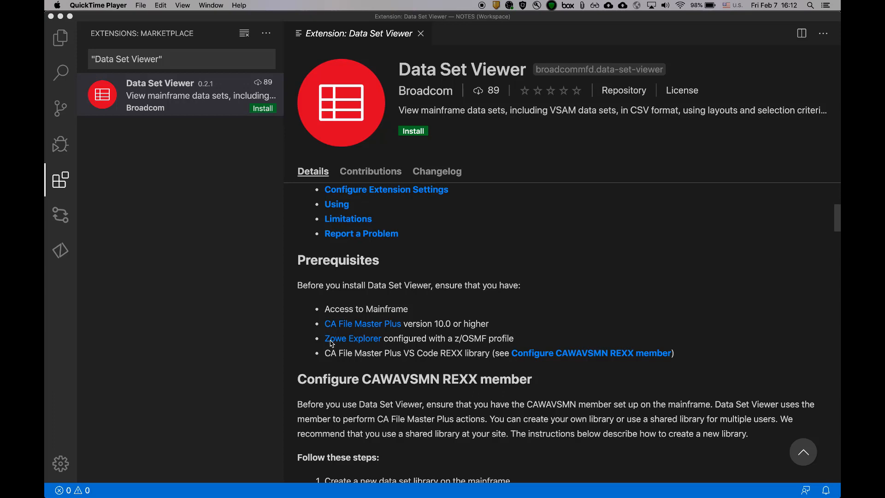
mouse_move(375, 343)
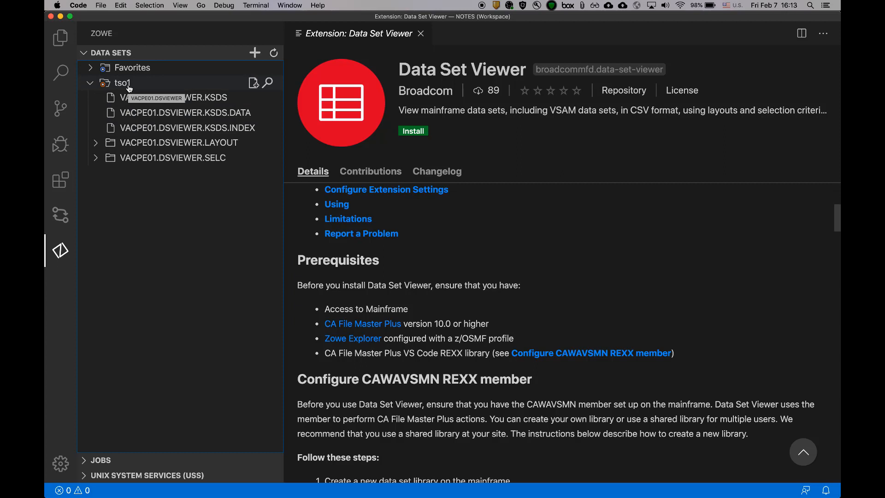
mouse_move(166, 97)
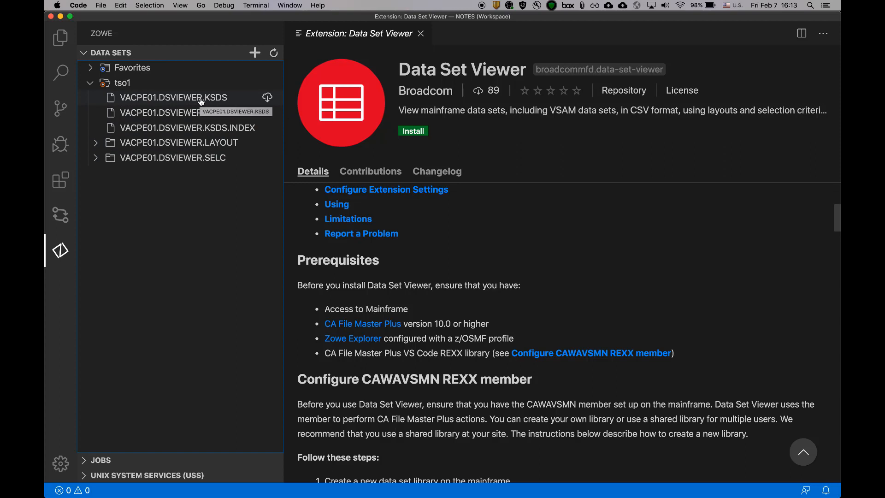
Bring up the context menu for the tso1 DSVIEWER KSDS data set.
right_click(172, 98)
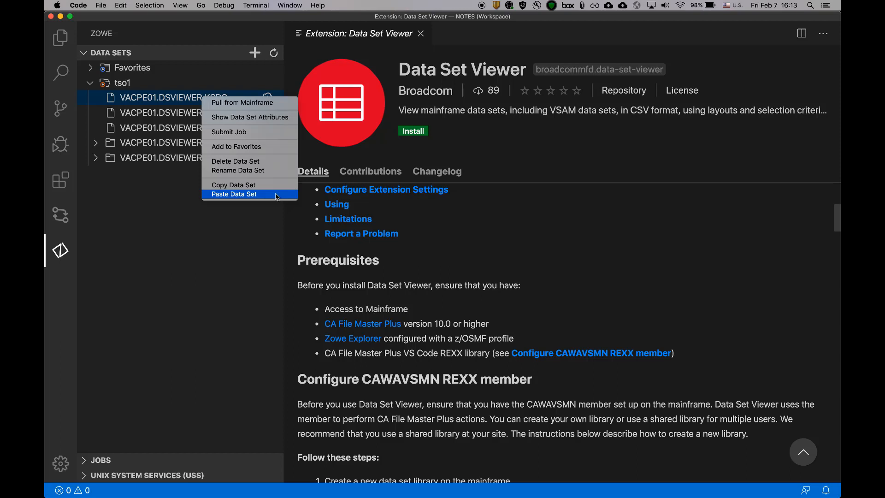
mouse_move(61, 186)
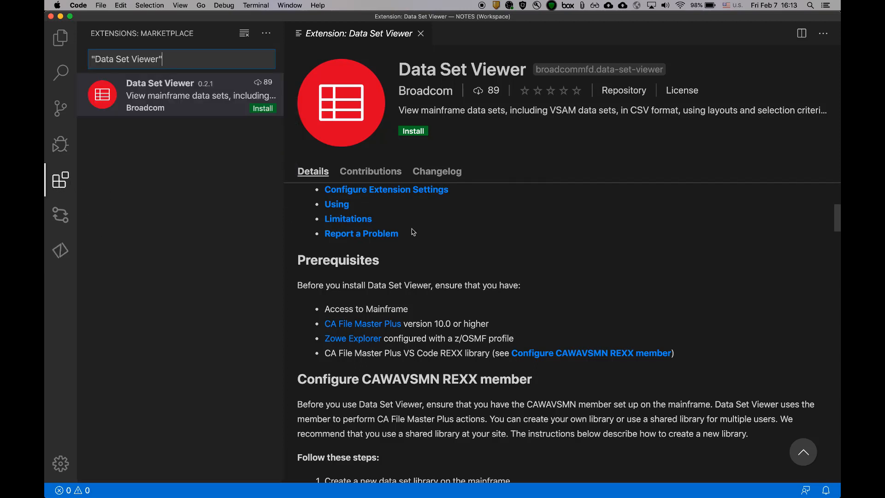
mouse_move(352, 338)
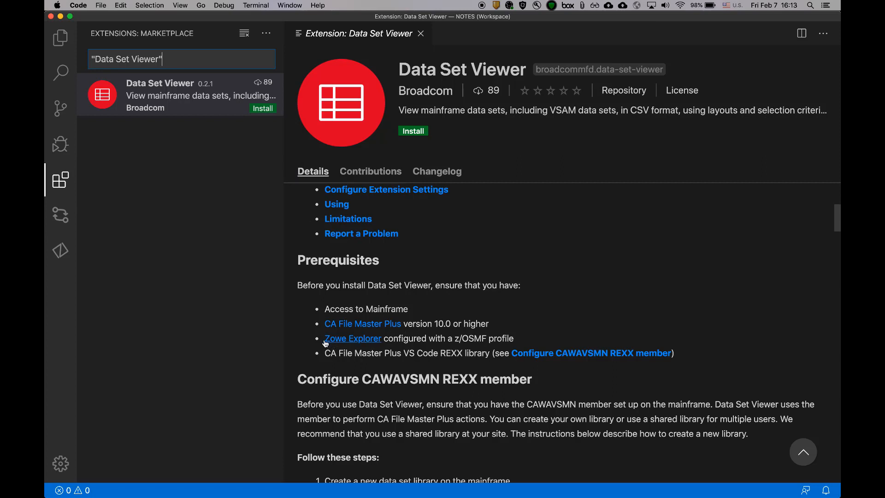
mouse_move(314, 359)
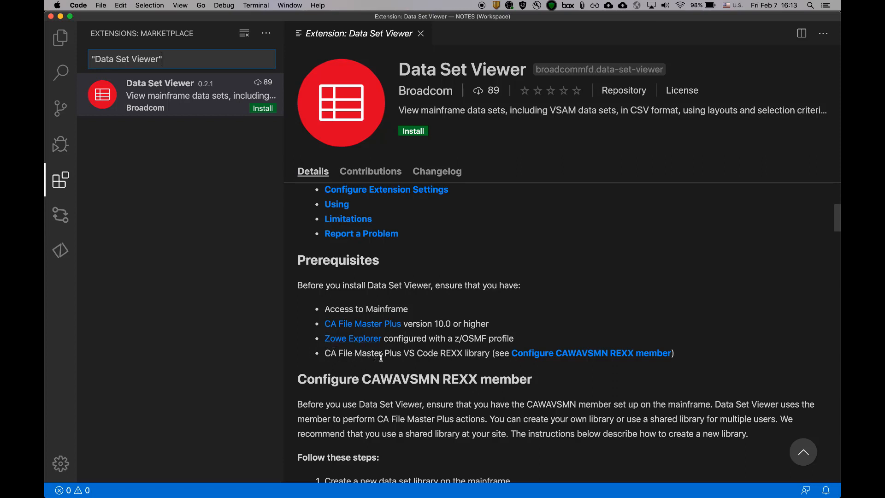
mouse_move(472, 362)
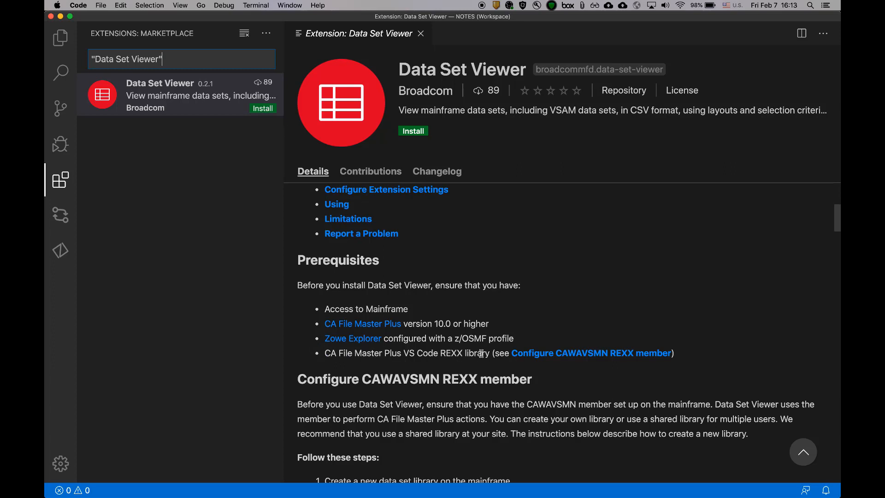
mouse_move(457, 348)
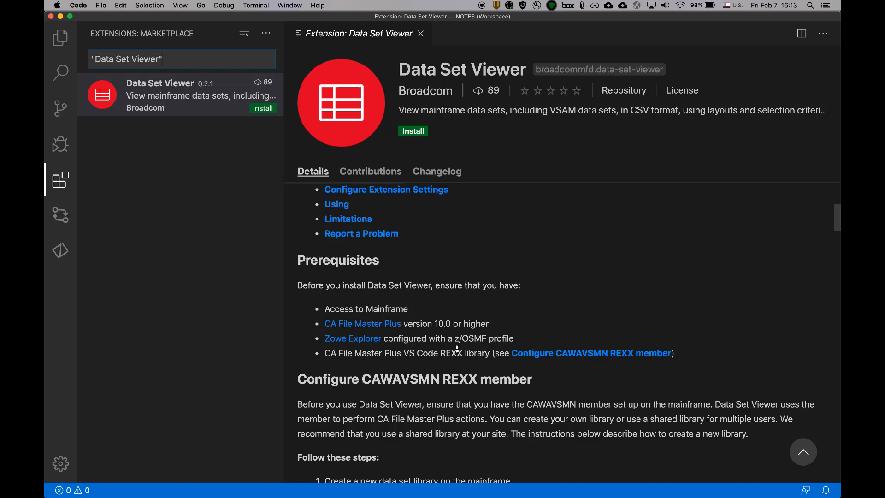
Scroll the Data Set Viewer Details to 'Configure CAWAVSMN REXX member'.
scroll("down", 3)
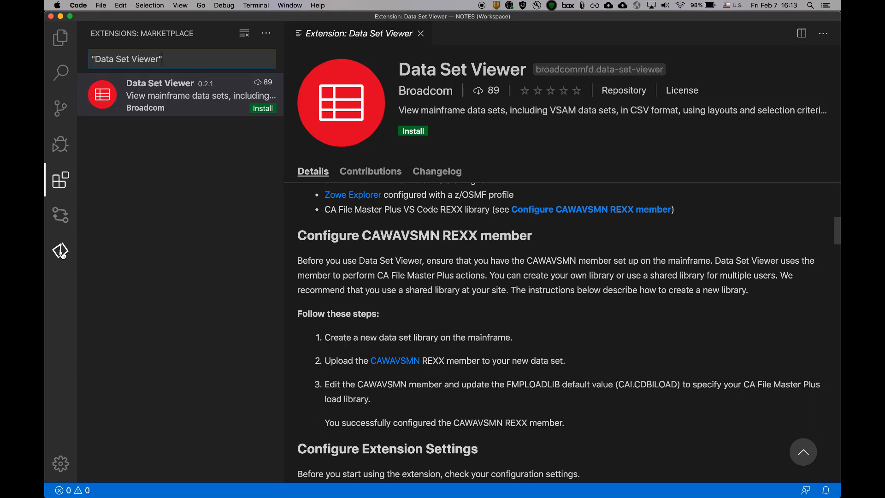
Create the partitioned data set VACPE01.DSVIEWER.REXXLIB under tso1 in the Zowe explorer.
left_click(61, 251)
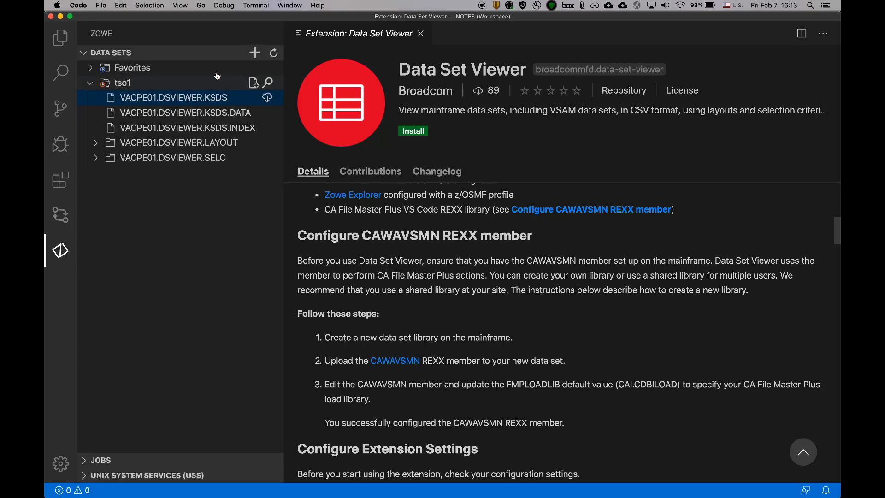
mouse_move(252, 86)
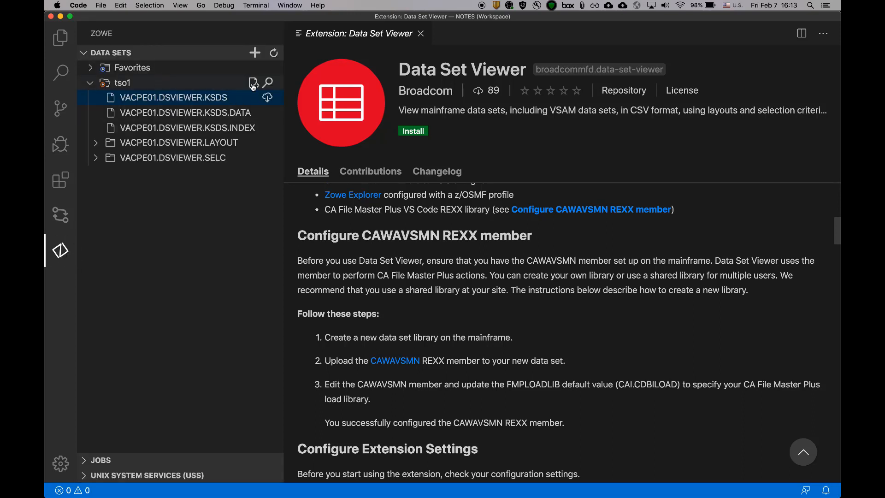
left_click(254, 82)
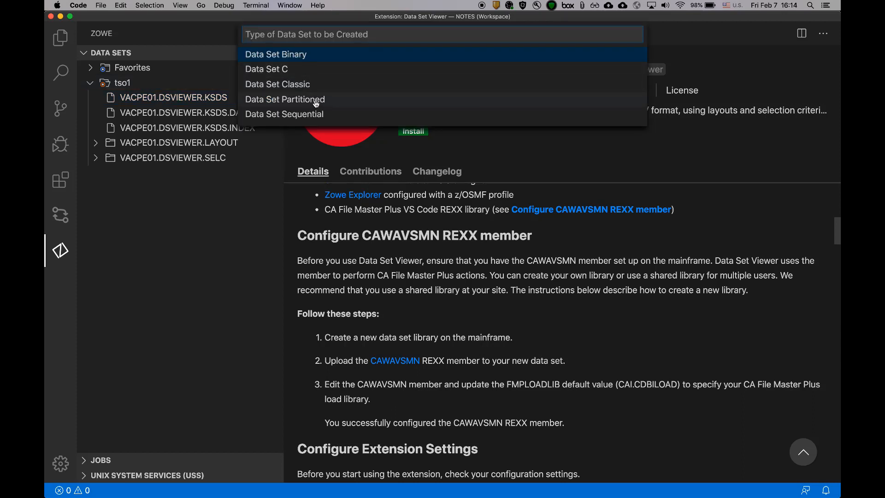
left_click(284, 100)
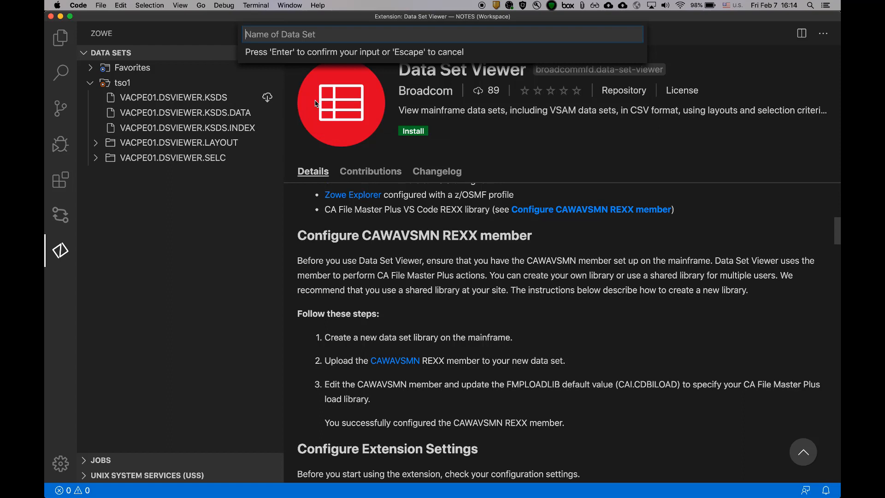
type("vacpe01.dsvi")
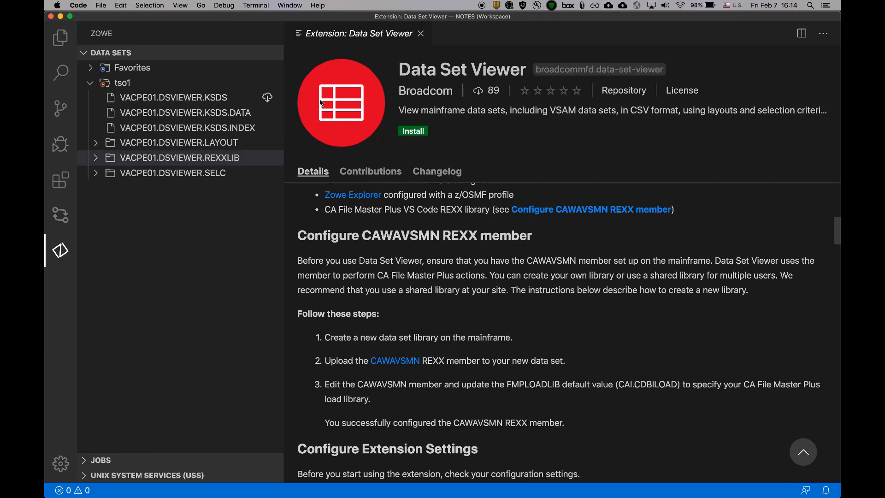
Add an empty member named CAWAVSMN to the REXXLIB library and open it.
left_click(179, 158)
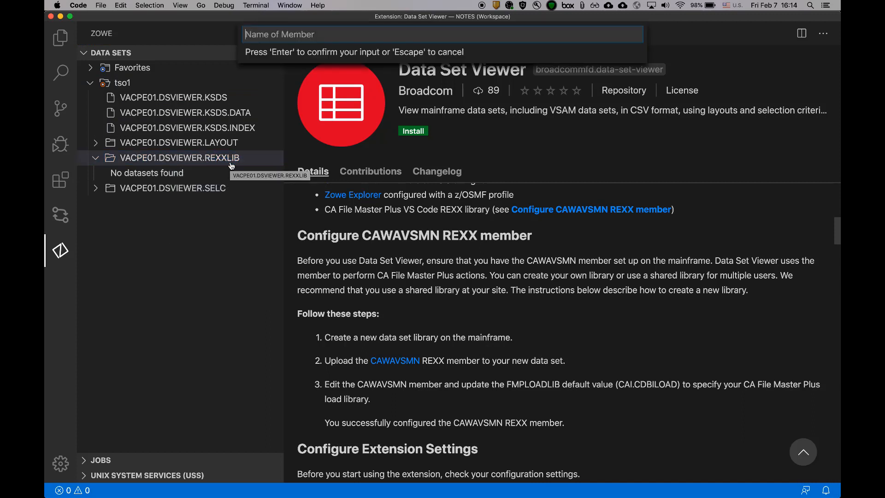
type("CAWAVSM")
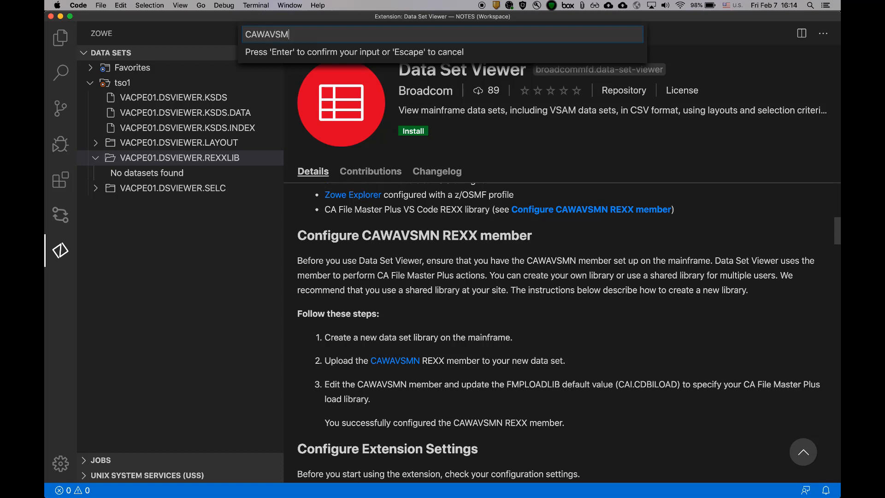
key("Enter")
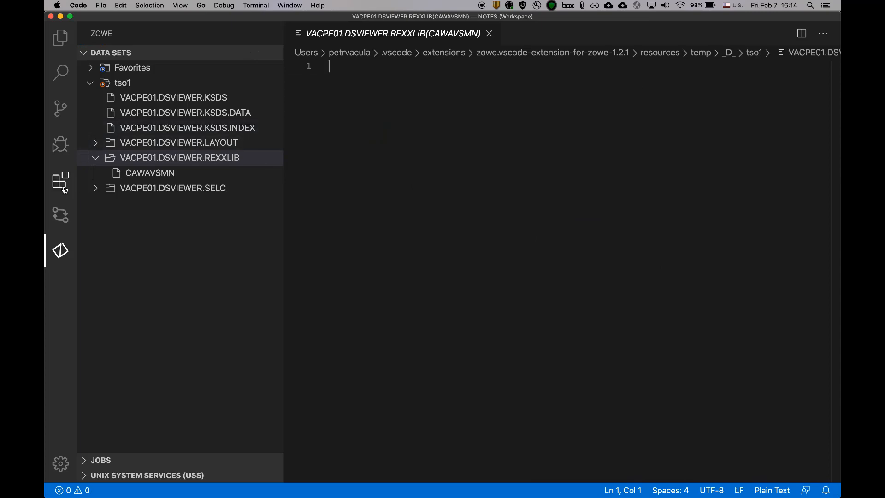
Open the CAWAVSMN REXX source link from the Data Set Viewer details in the browser, then come back.
left_click(61, 182)
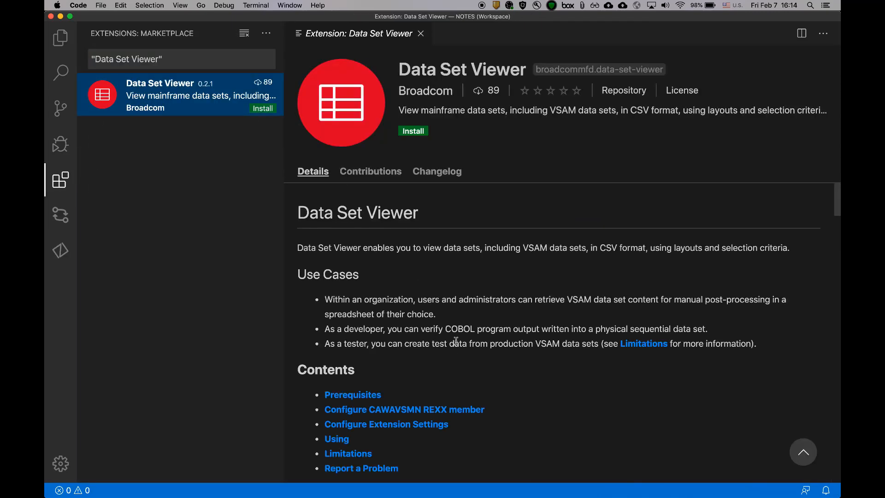
scroll("down", 3)
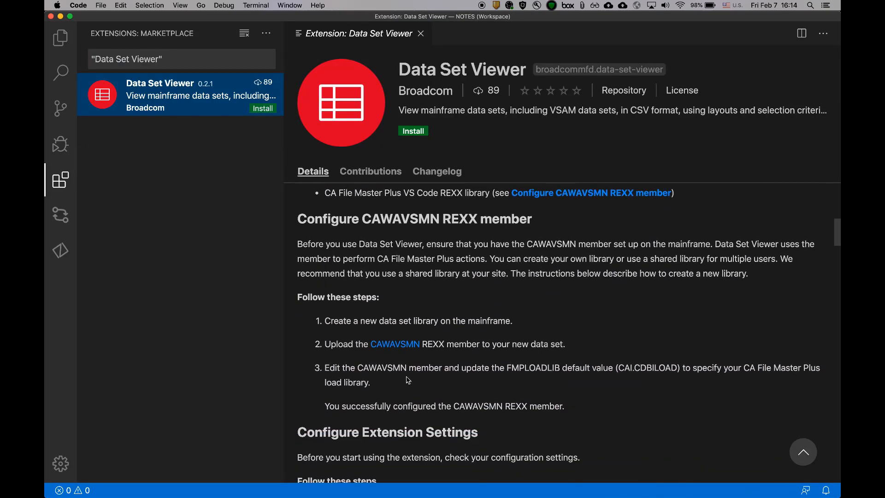
mouse_move(395, 344)
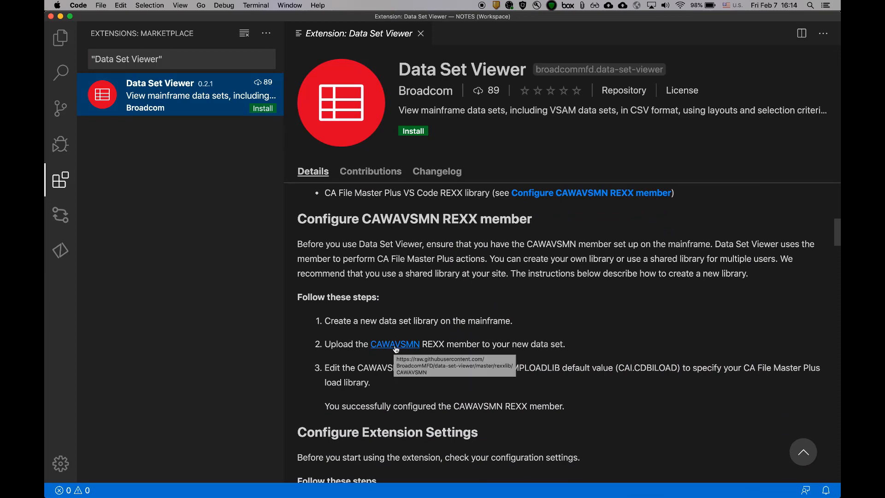
left_click(395, 344)
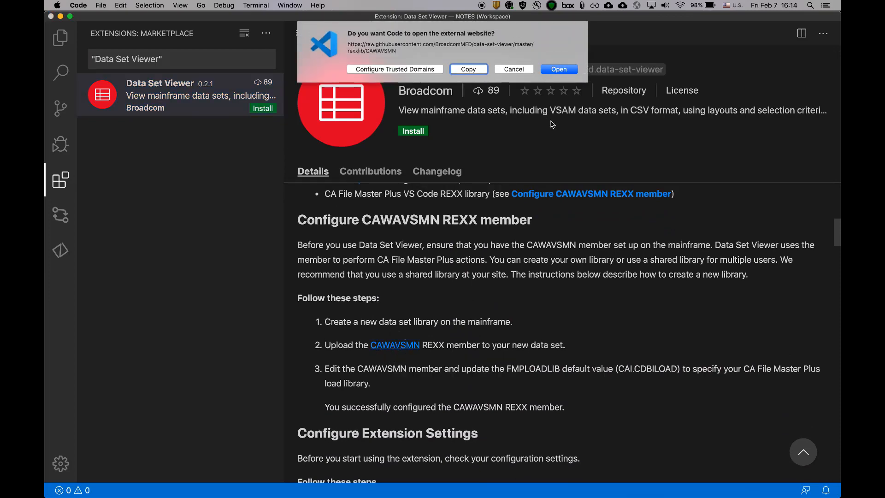
left_click(559, 68)
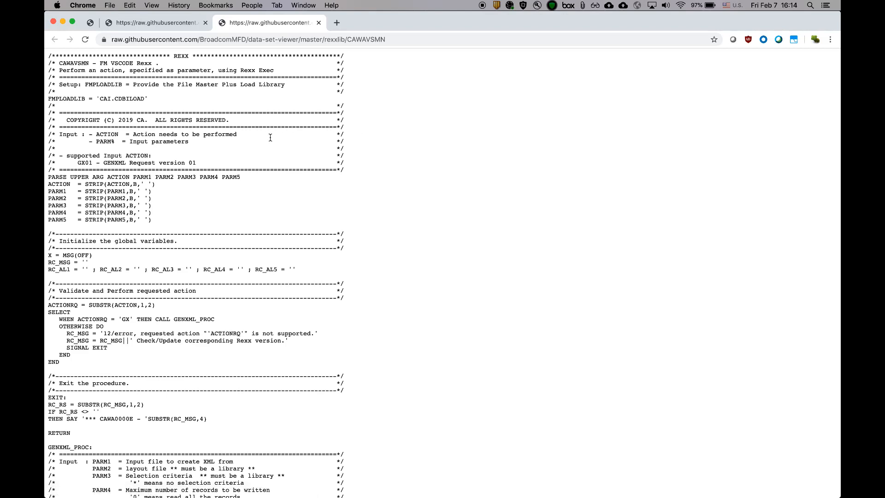
key("cmd+a")
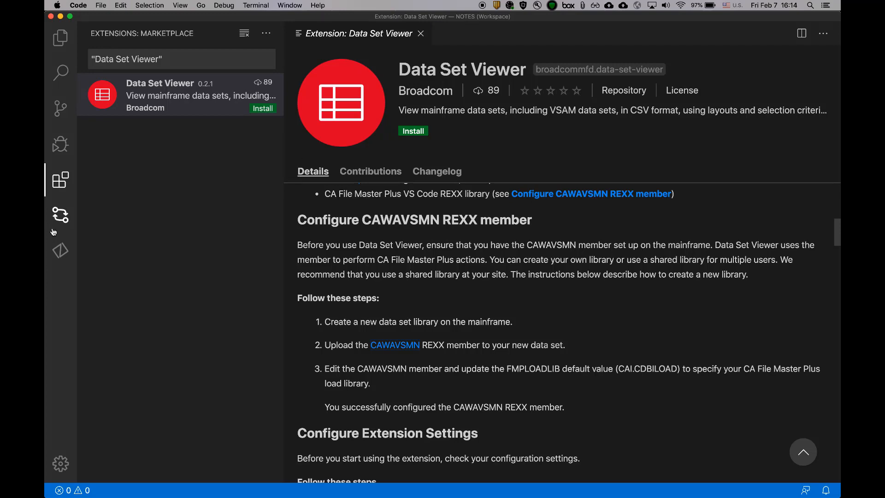
In CAWAVSMN, replace the CAI qualifiers with AD1QA.FMMVS110.QA in FMPLOADLIB and save.
left_click(60, 251)
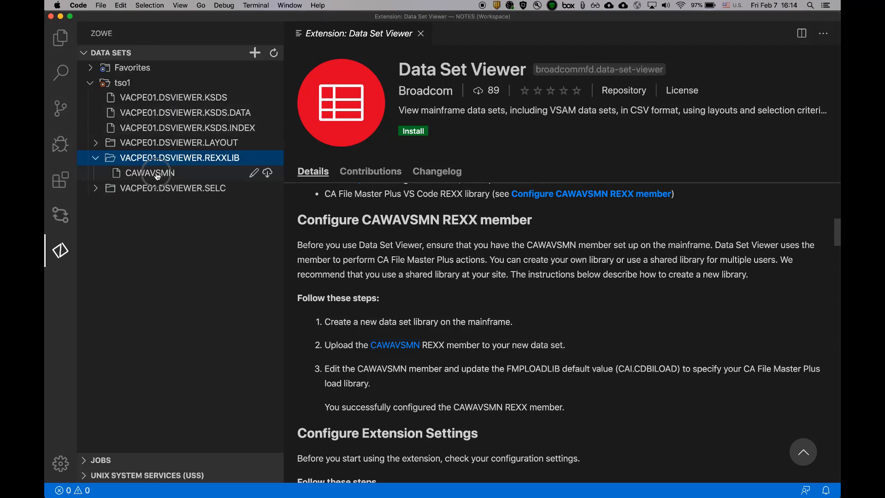
double_click(149, 173)
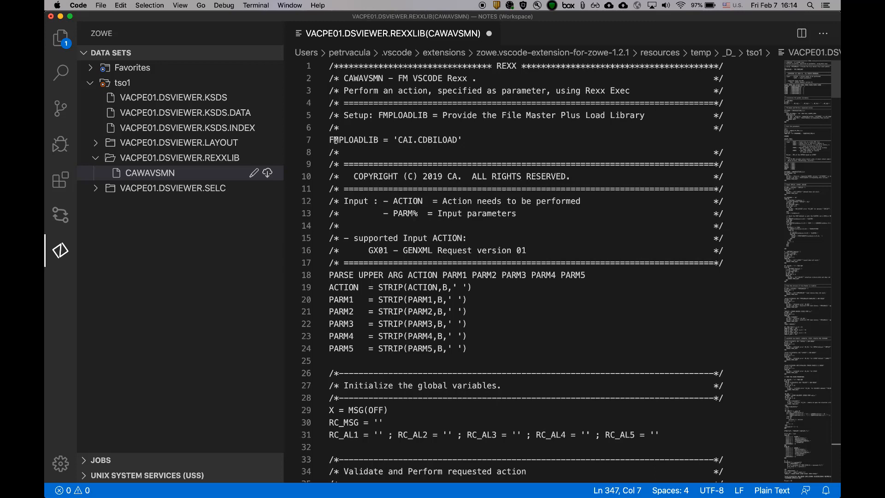
double_click(404, 140)
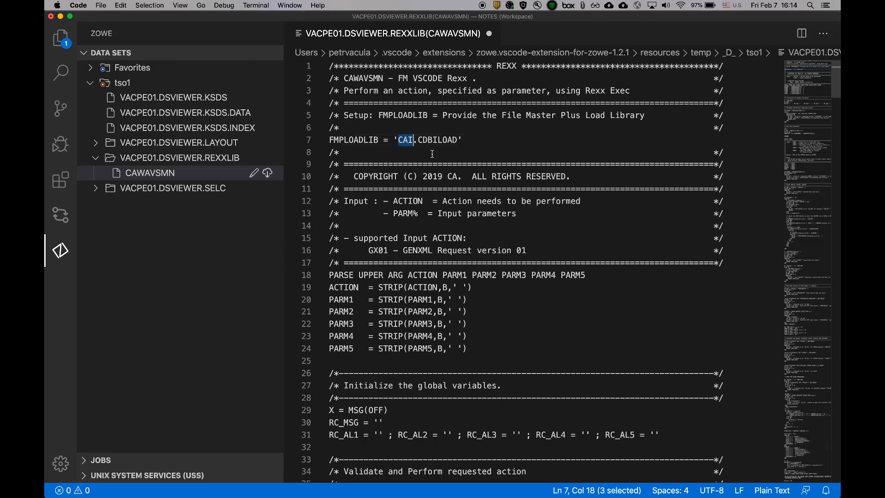
mouse_move(447, 164)
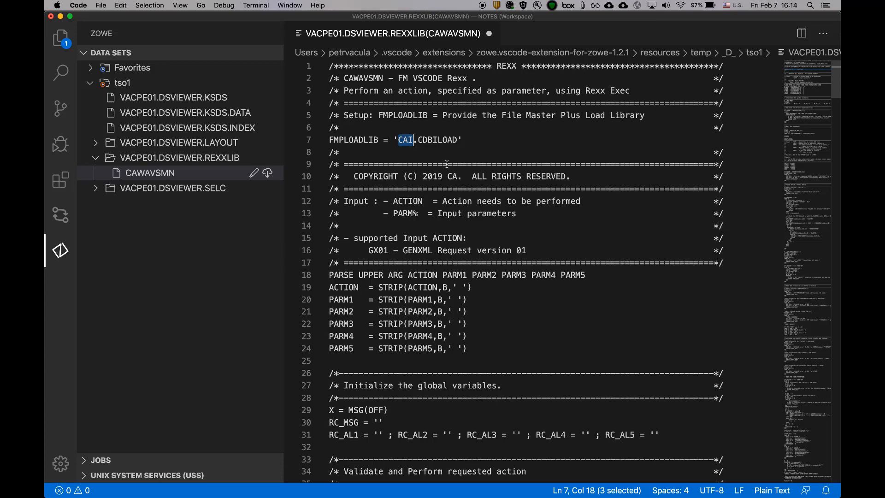
type("AD1")
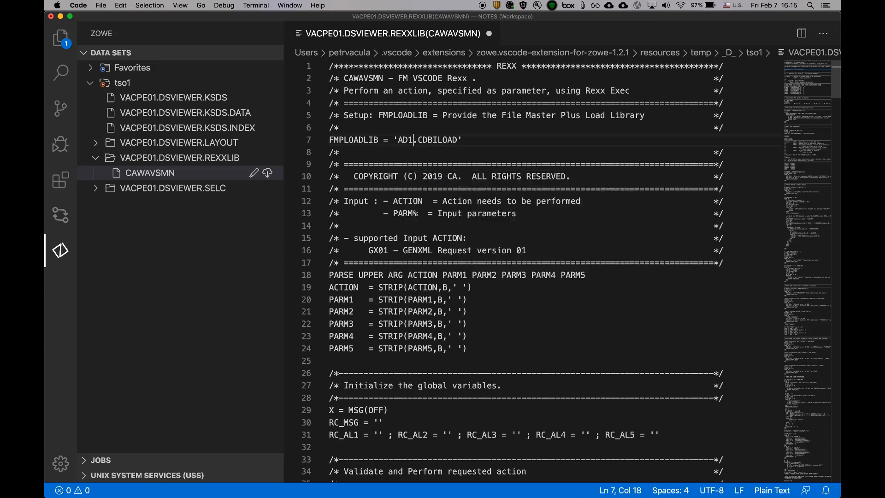
type("QA.")
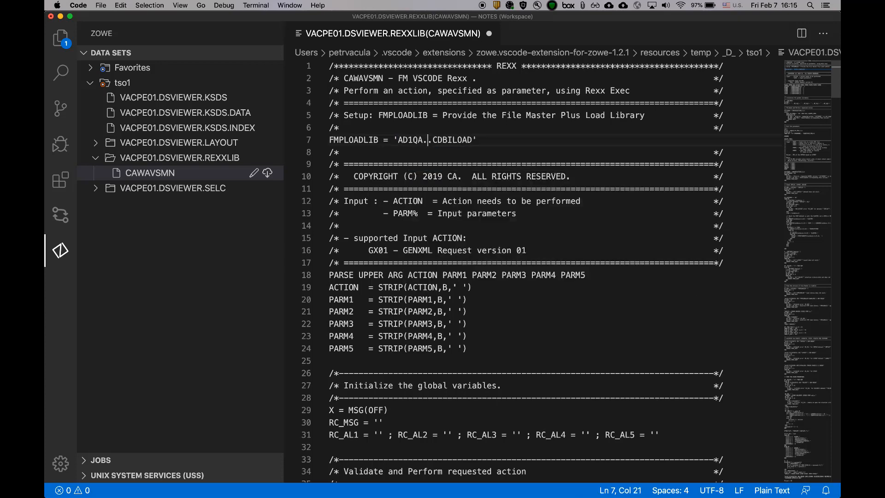
type("FMMVS11")
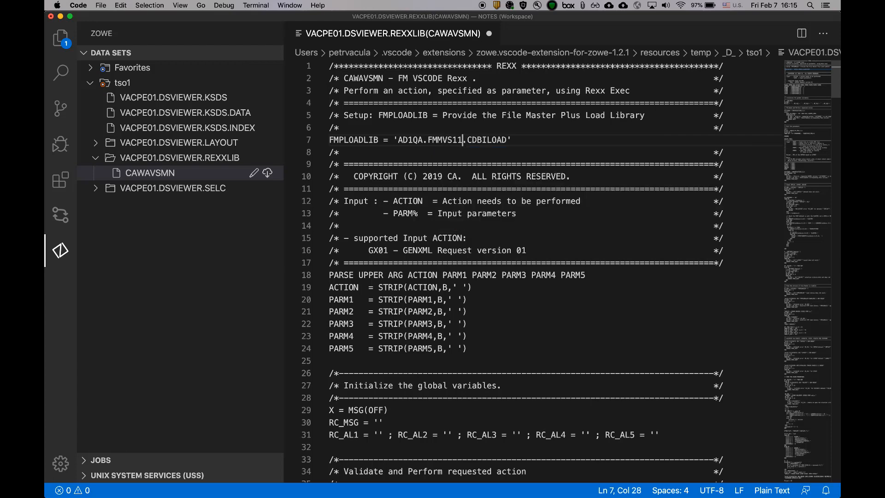
type("0.QA")
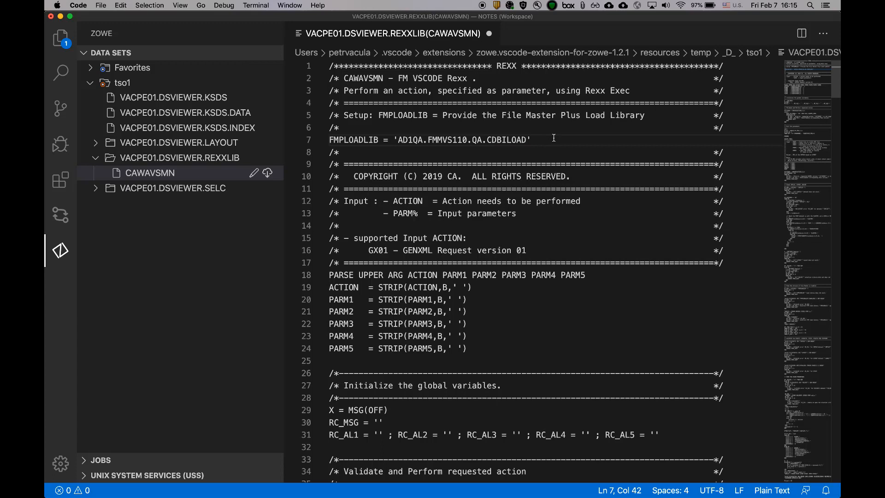
key("cmd+s")
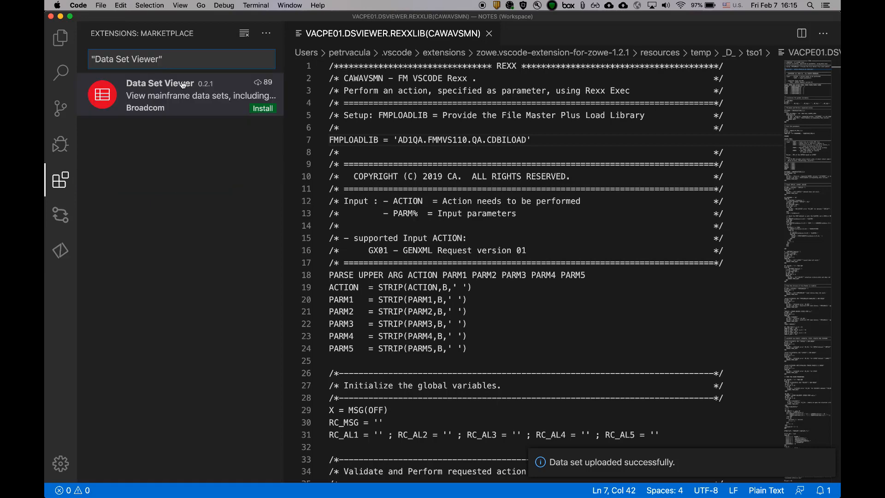
Select Data Set Viewer in the extension results and install it.
left_click(160, 83)
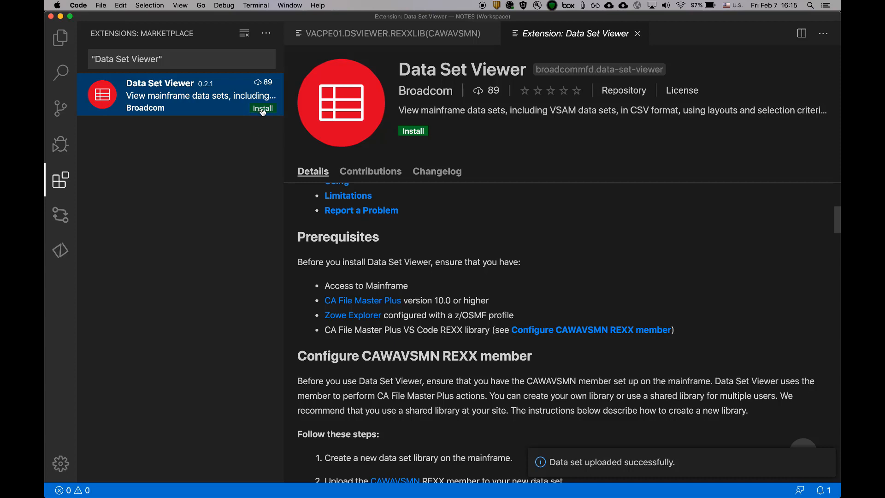
left_click(262, 108)
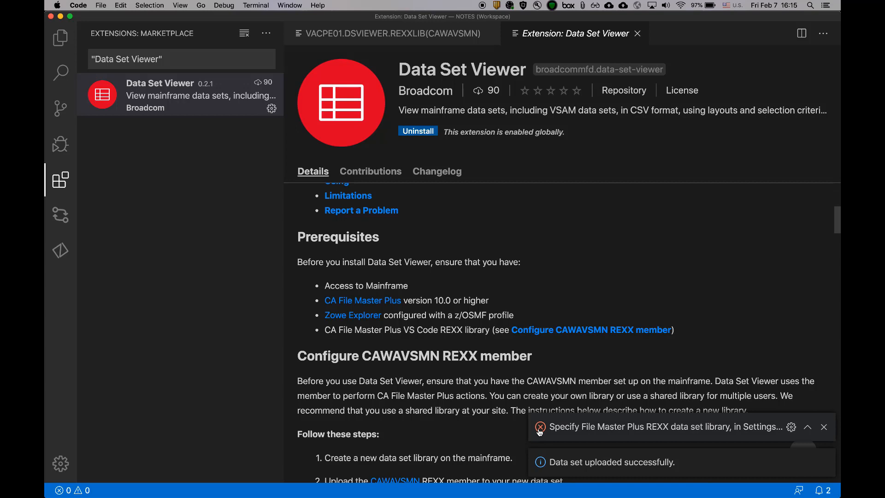
mouse_move(731, 433)
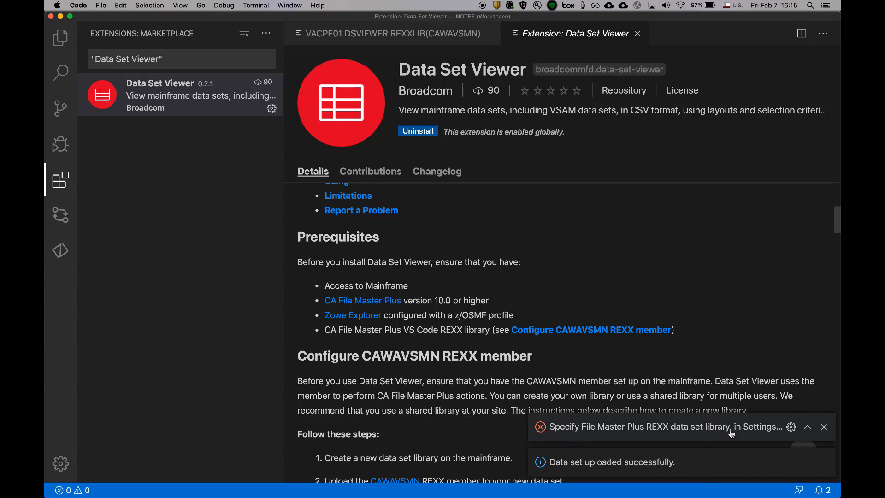
Open Data Set Viewer settings from the REXX library notification and set Record Limit to 0.
left_click(272, 109)
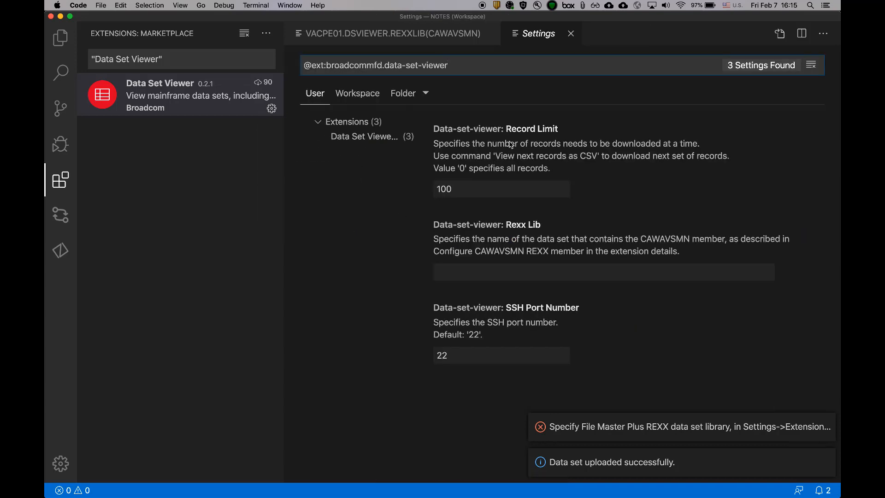
mouse_move(526, 139)
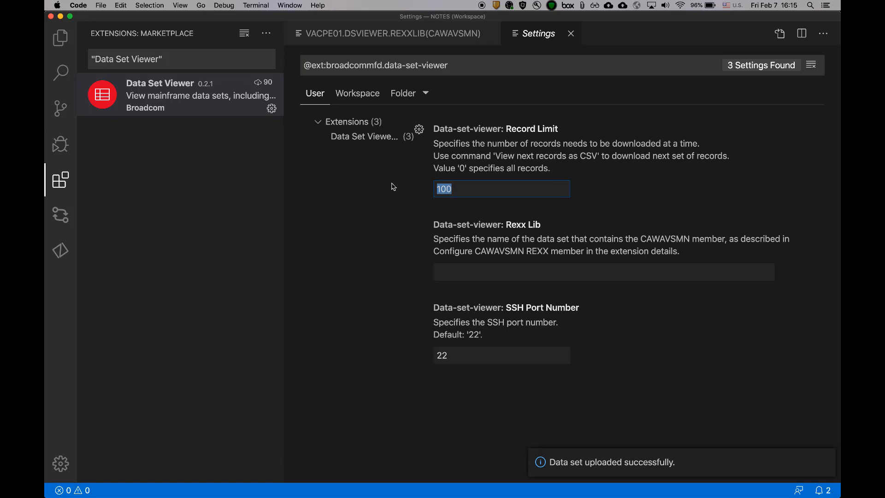
type("0")
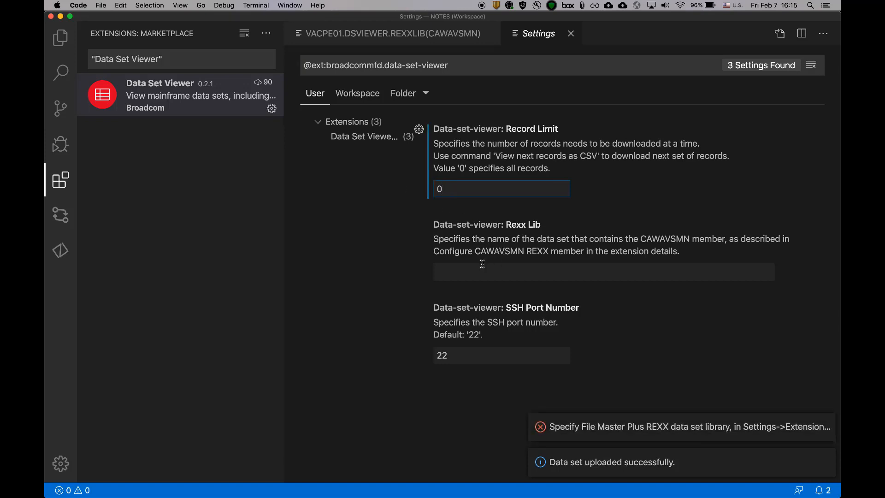
Enter VACPE01.DSVIEWER.REXXLIB in the Rexx Lib setting, correcting a typo.
left_click(603, 272)
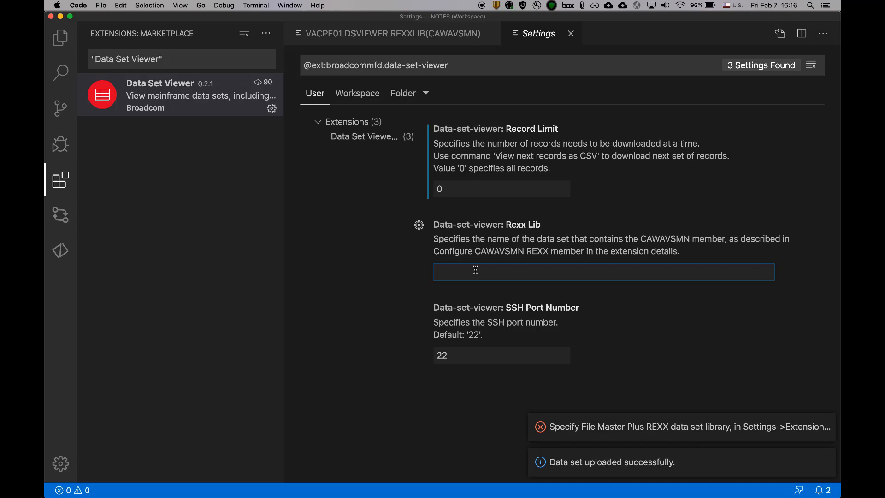
type("VACPE01.DSVIEW")
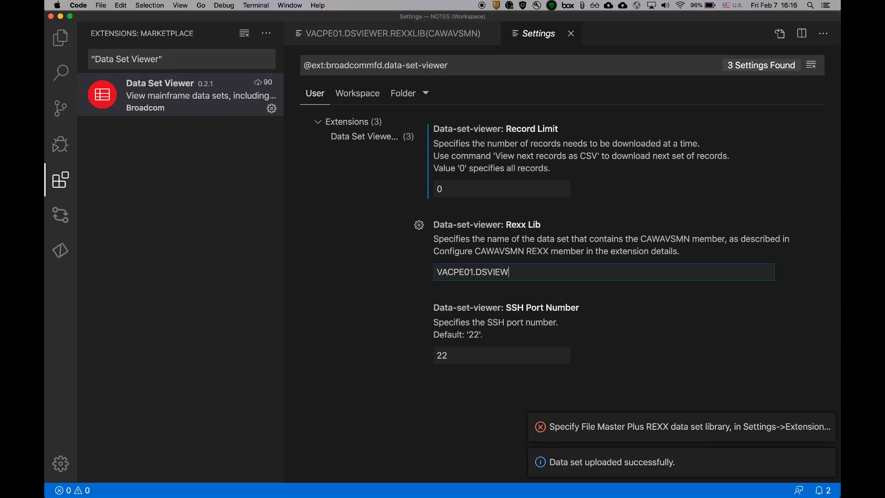
key("Backspace")
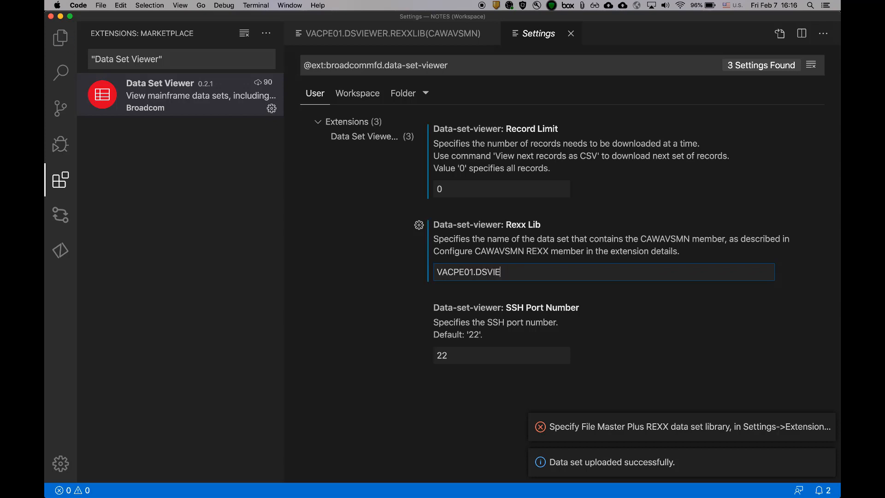
type("WER.REXXLIB")
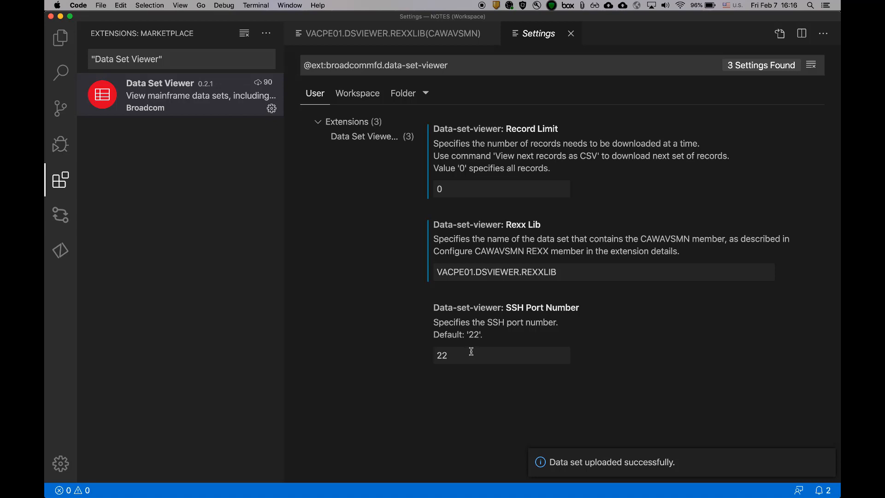
mouse_move(477, 352)
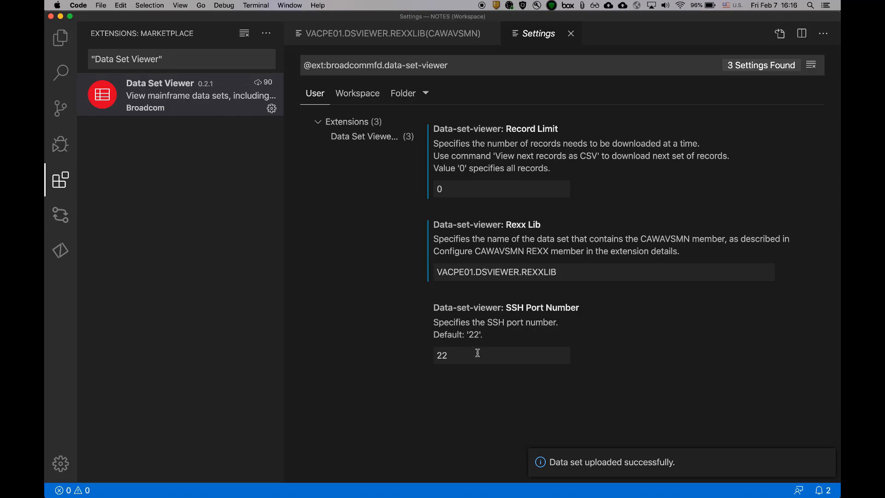
mouse_move(483, 351)
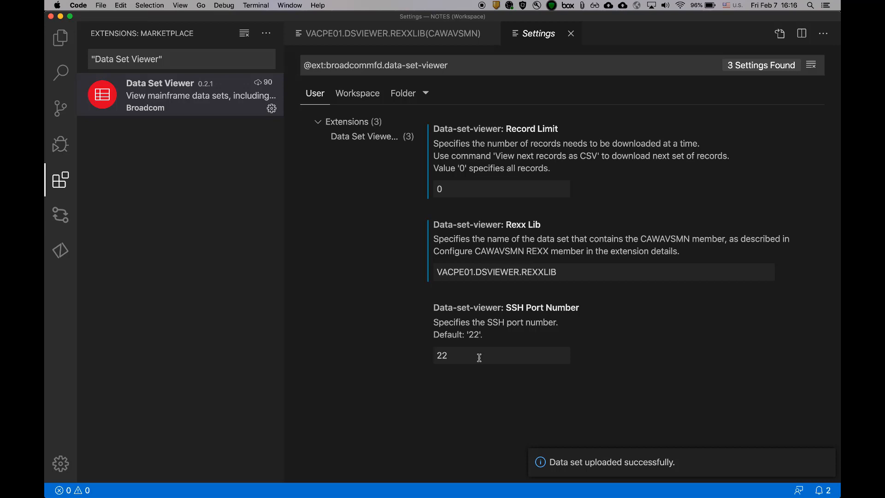
mouse_move(397, 318)
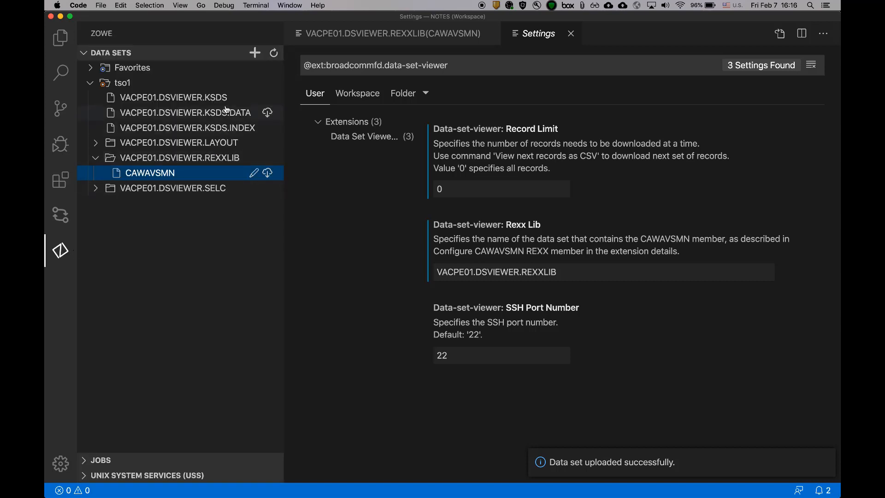
Open VACPE01.DSVIEWER.KSDS from the Zowe Data Sets tree as CSV customer records.
right_click(174, 97)
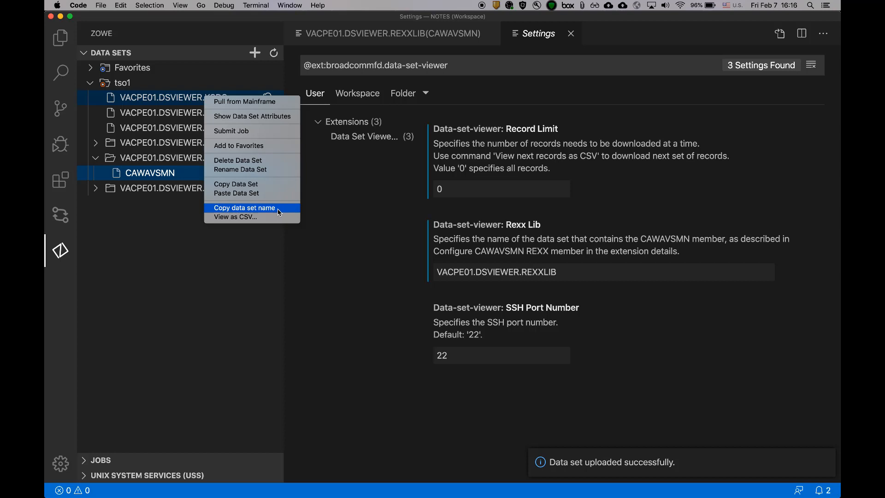
mouse_move(244, 221)
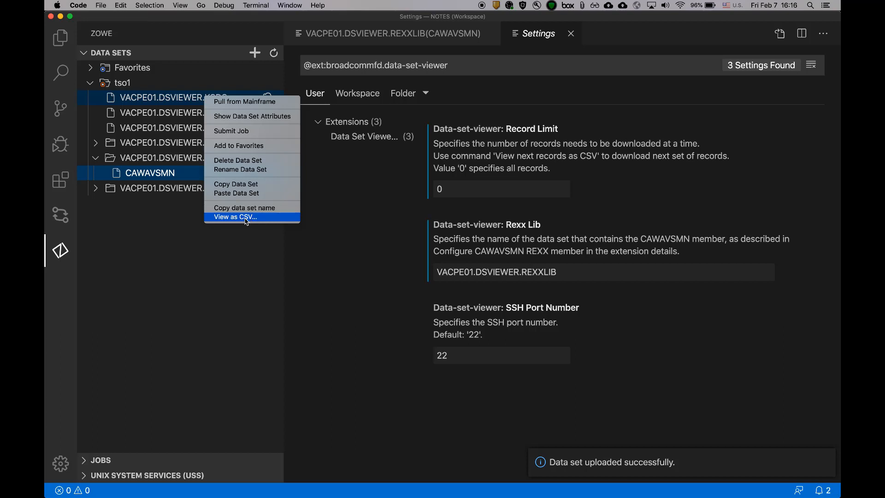
left_click(234, 217)
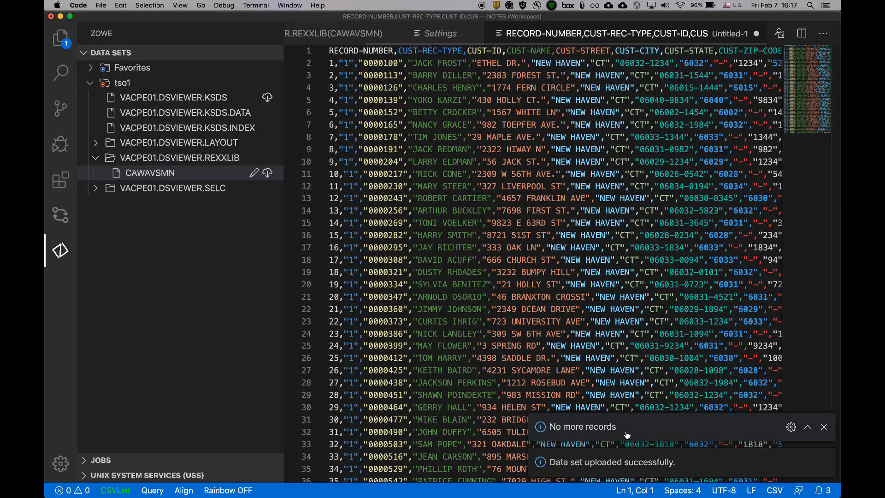
left_click(329, 51)
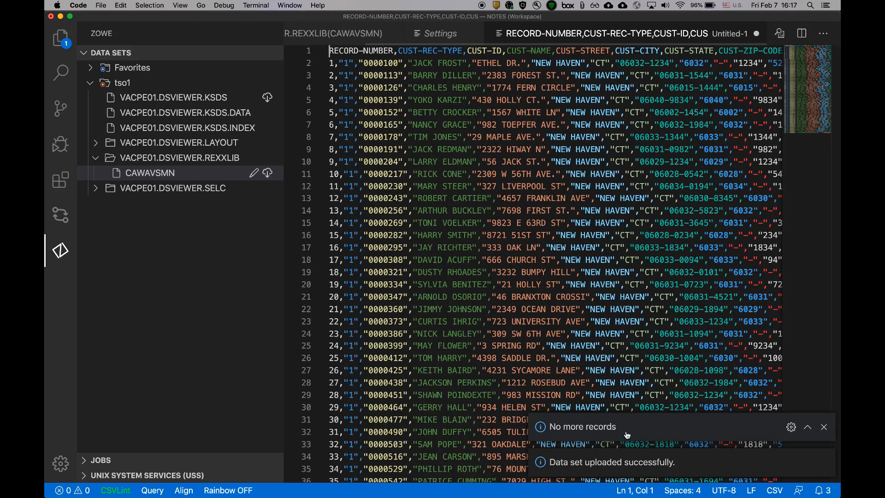